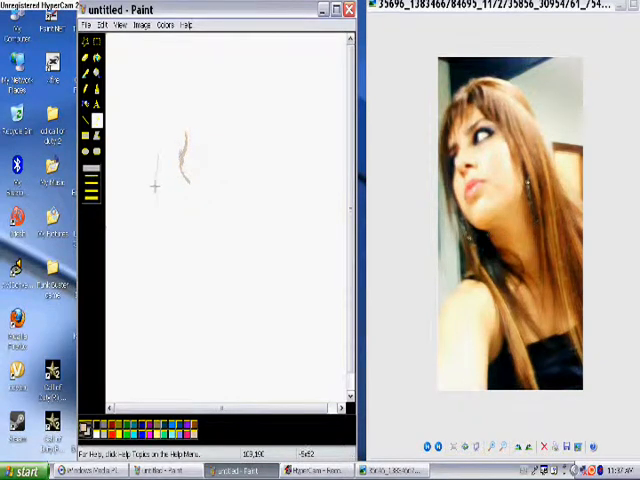
Step: Trace the hairline, cheek and jaw curves and pick a light skin tone for the outlines
left_click_drag(158, 165, 218, 268)
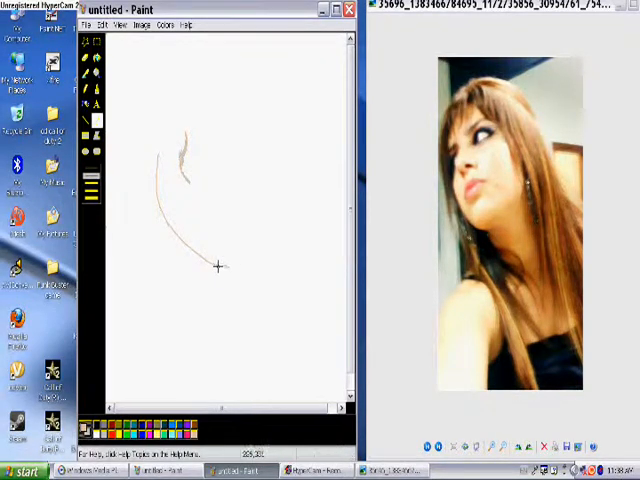
left_click_drag(217, 265, 225, 310)
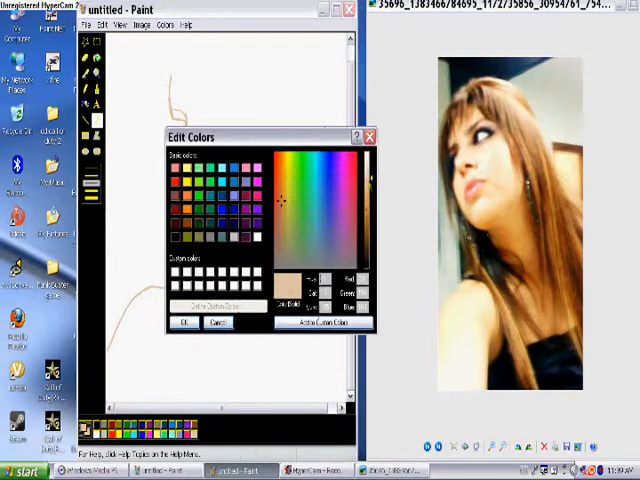
left_click(218, 322)
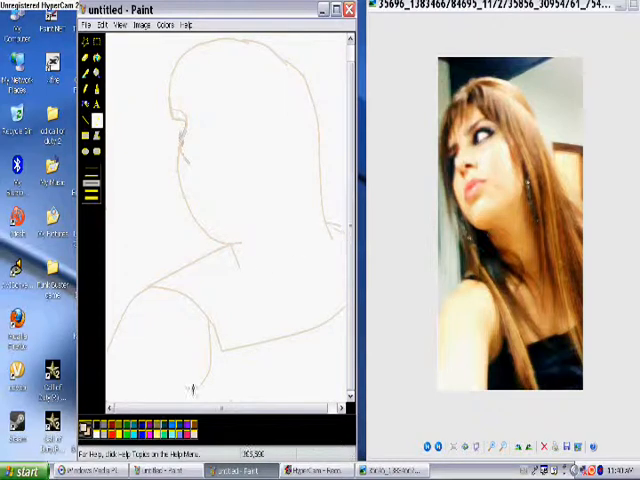
Step: Fill the hair region with a brown shade
left_click(230, 140)
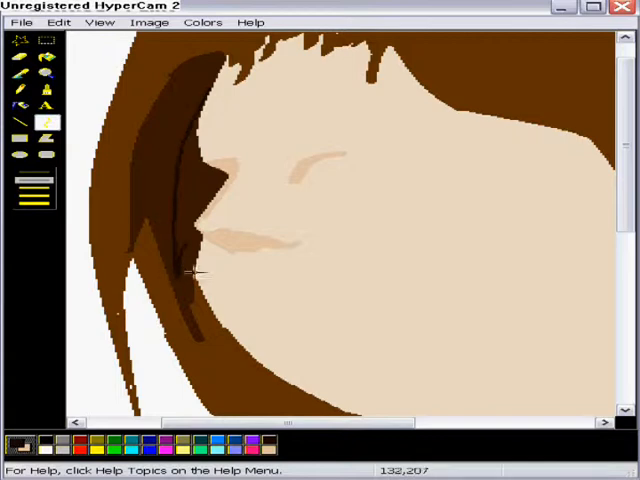
Step: Draw the upper eyelid as a curved black line
left_click_drag(305, 185, 420, 170)
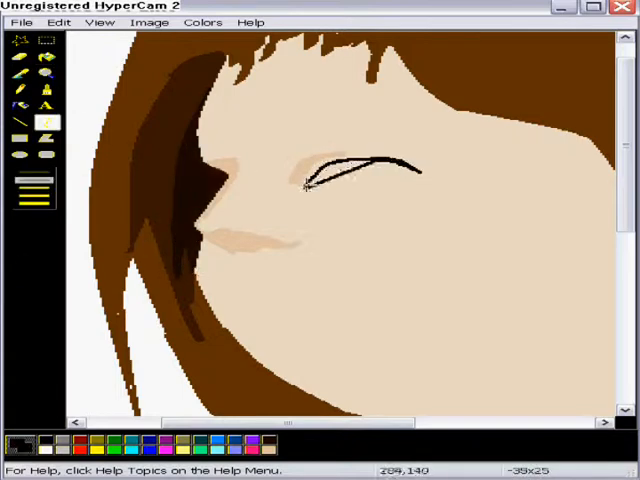
left_click(46, 75)
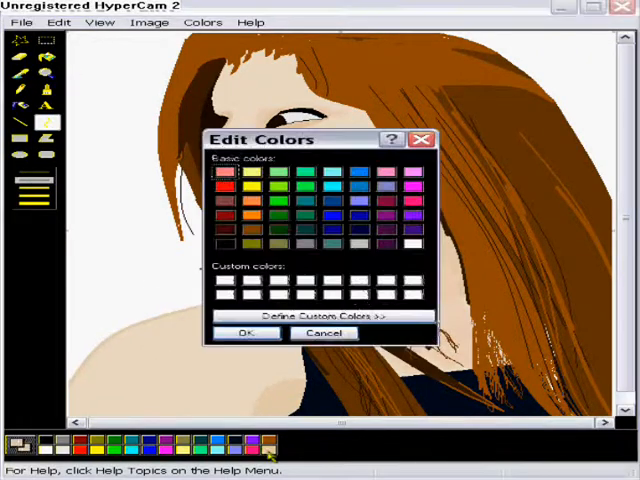
Step: Choose a darker hair-strand colour and draw fine strands beside the face
left_click(323, 333)
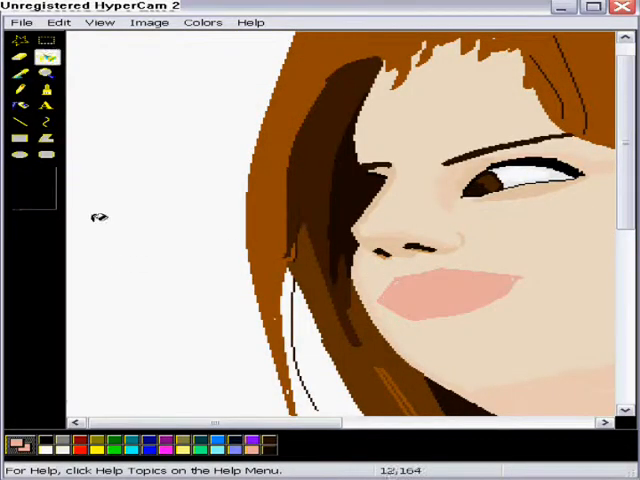
left_click(48, 124)
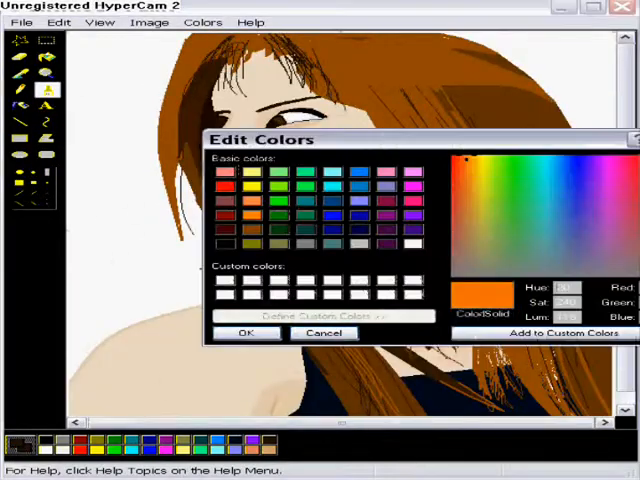
Step: Accept the orange and gray highlight shades, then mix a pale cream colour for the eye
left_click(246, 333)
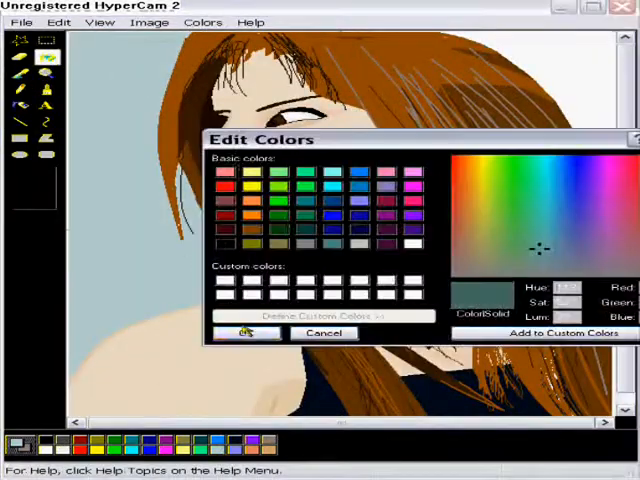
left_click(246, 333)
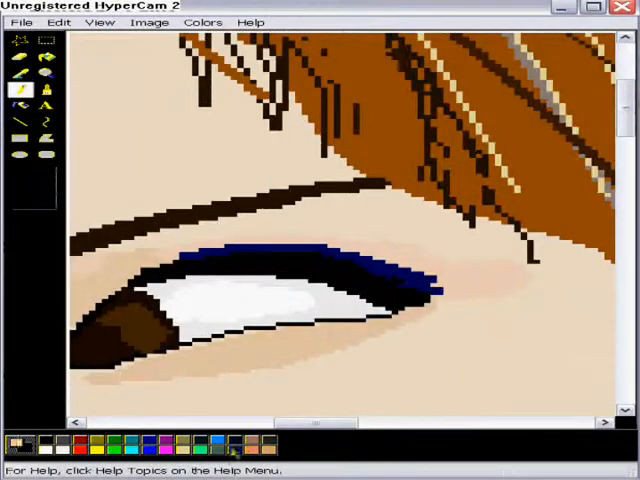
left_click(47, 69)
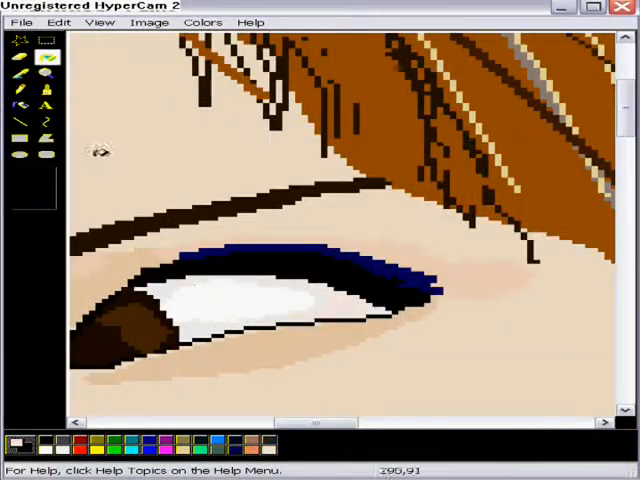
left_click(203, 22)
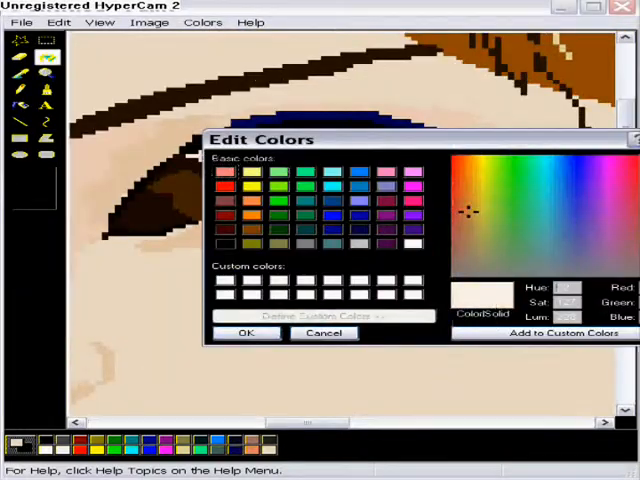